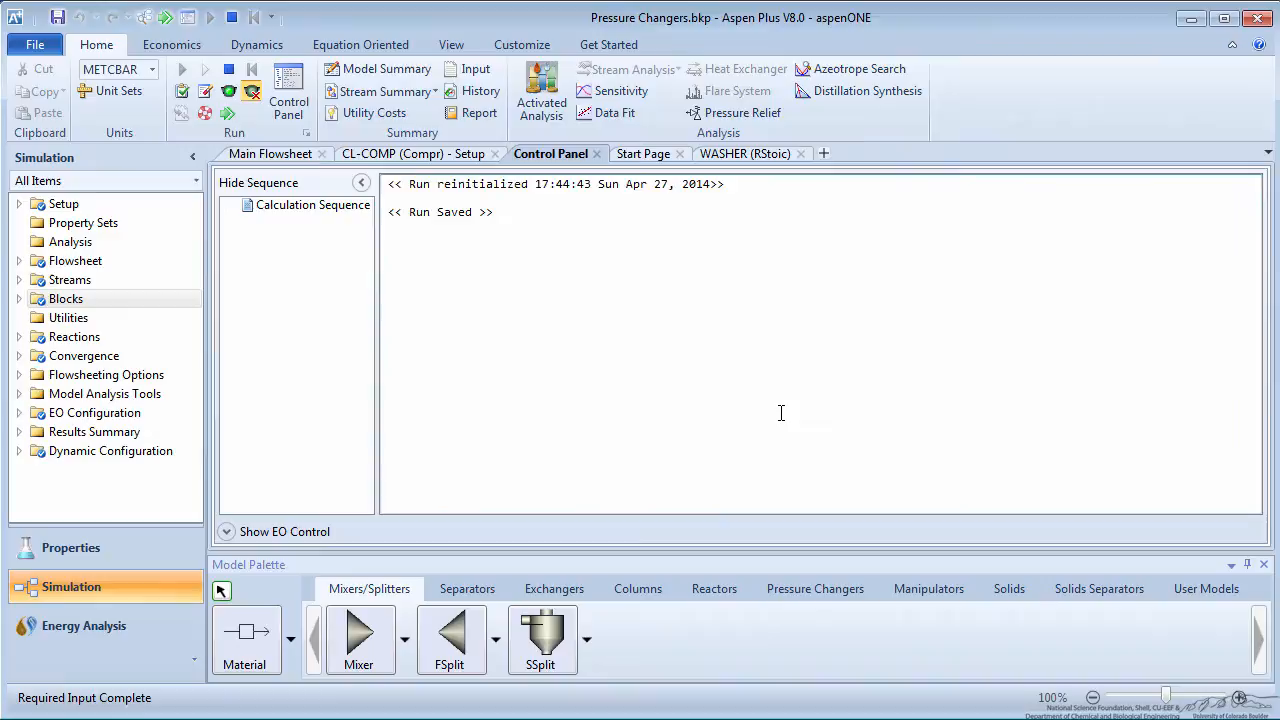
Run the chlorobenzene simulation to completion and show the stream results with BZ-PUMP's result items expanded.
{"action": "left_click", "coordinate": [180, 68]}
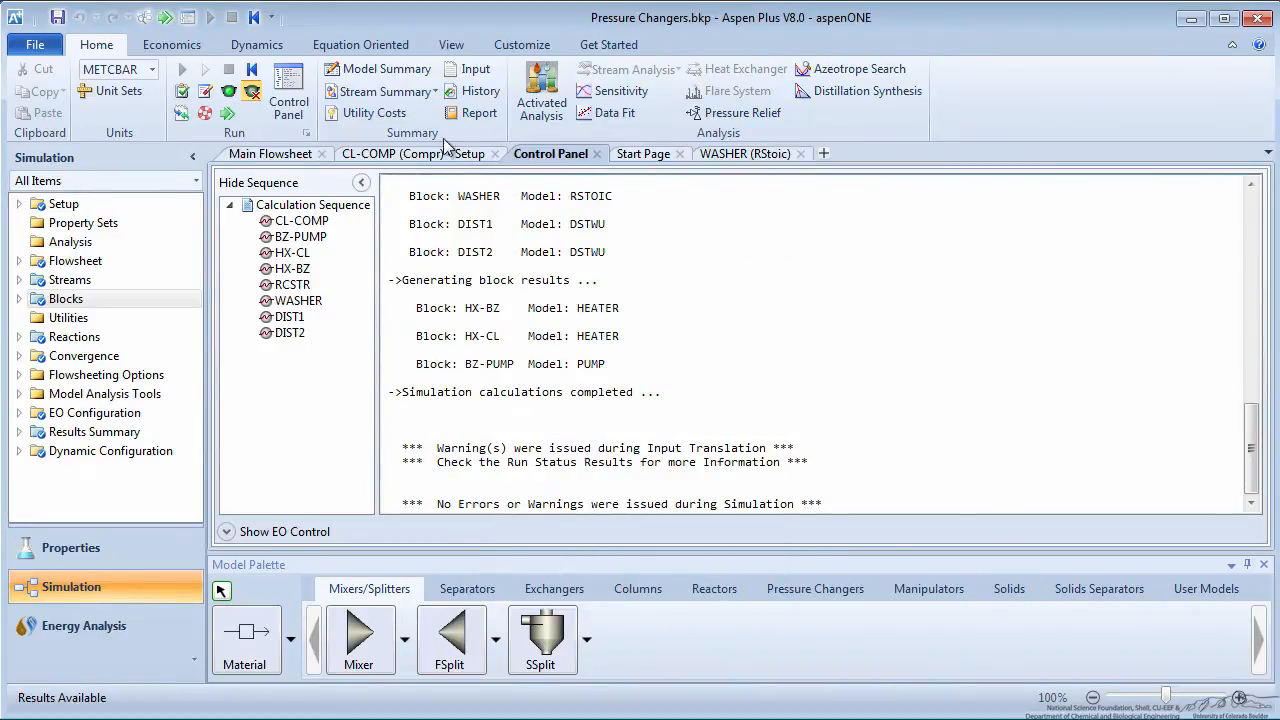
{"action": "left_click", "coordinate": [84, 468]}
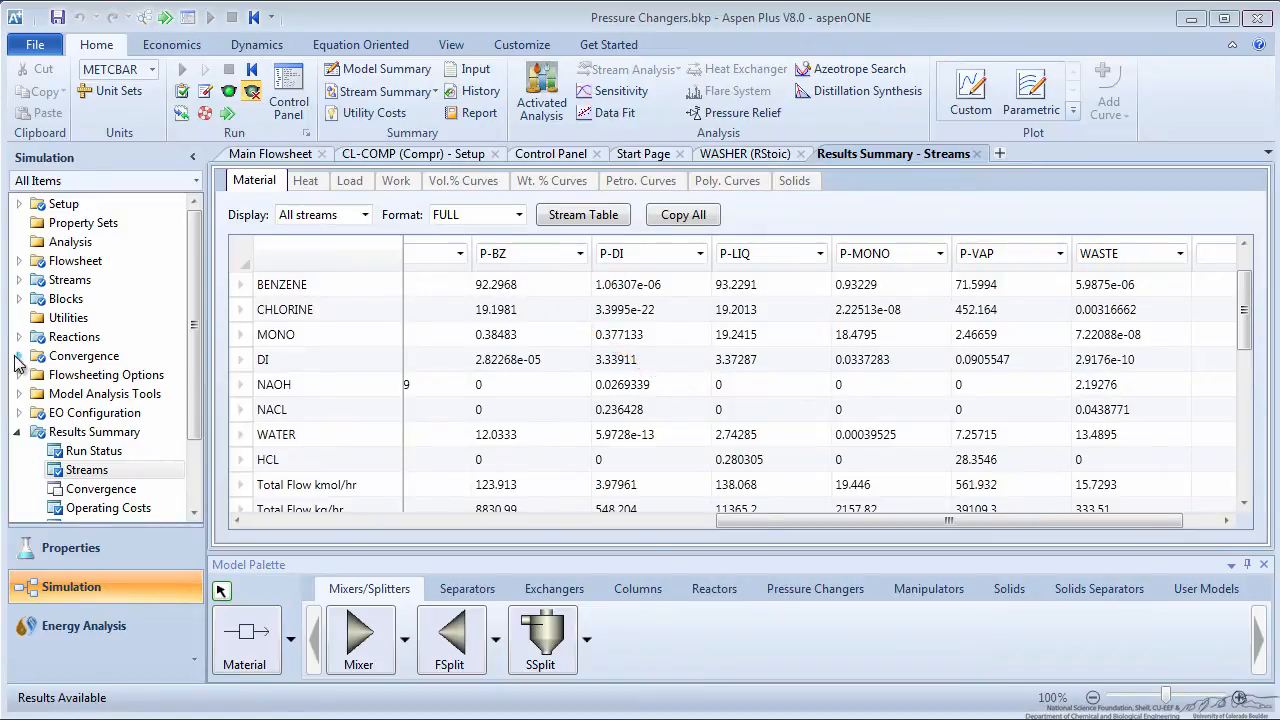
{"action": "left_click", "coordinate": [20, 298]}
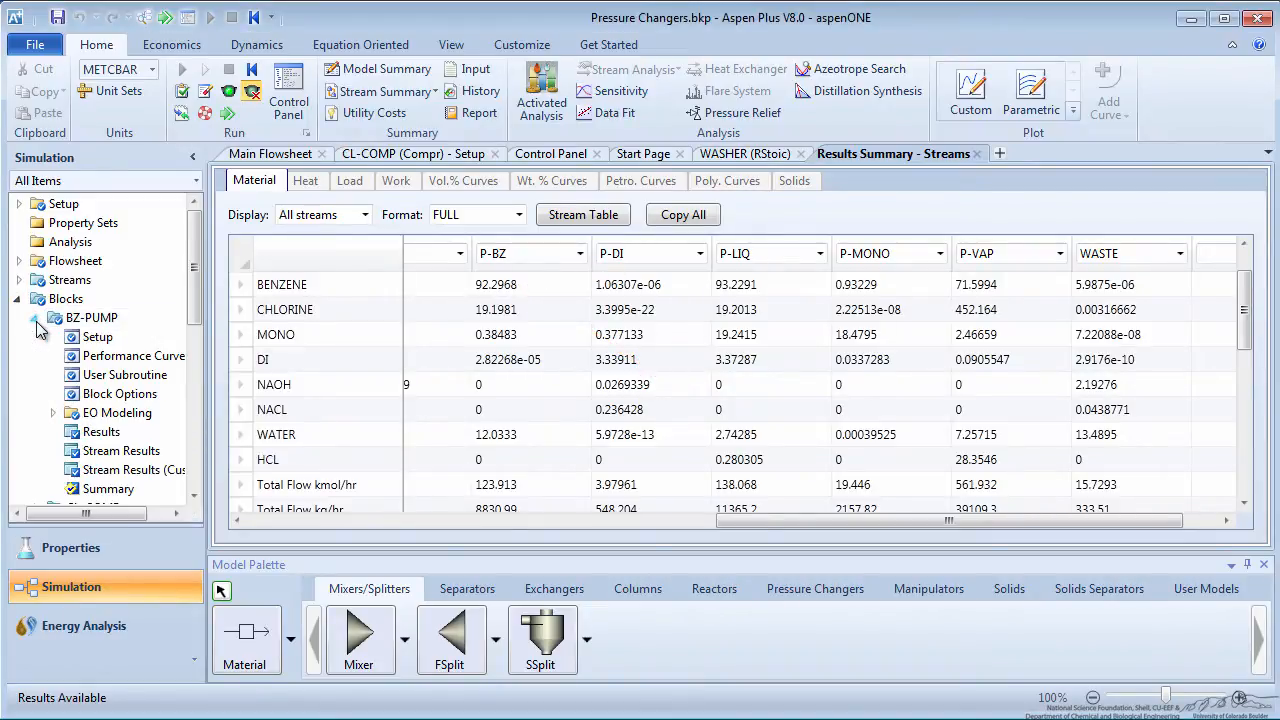
Review BZ-PUMP pump results, then RCSTR reactor results with heat duty -98220.1 cal/sec.
{"action": "left_click", "coordinate": [100, 432]}
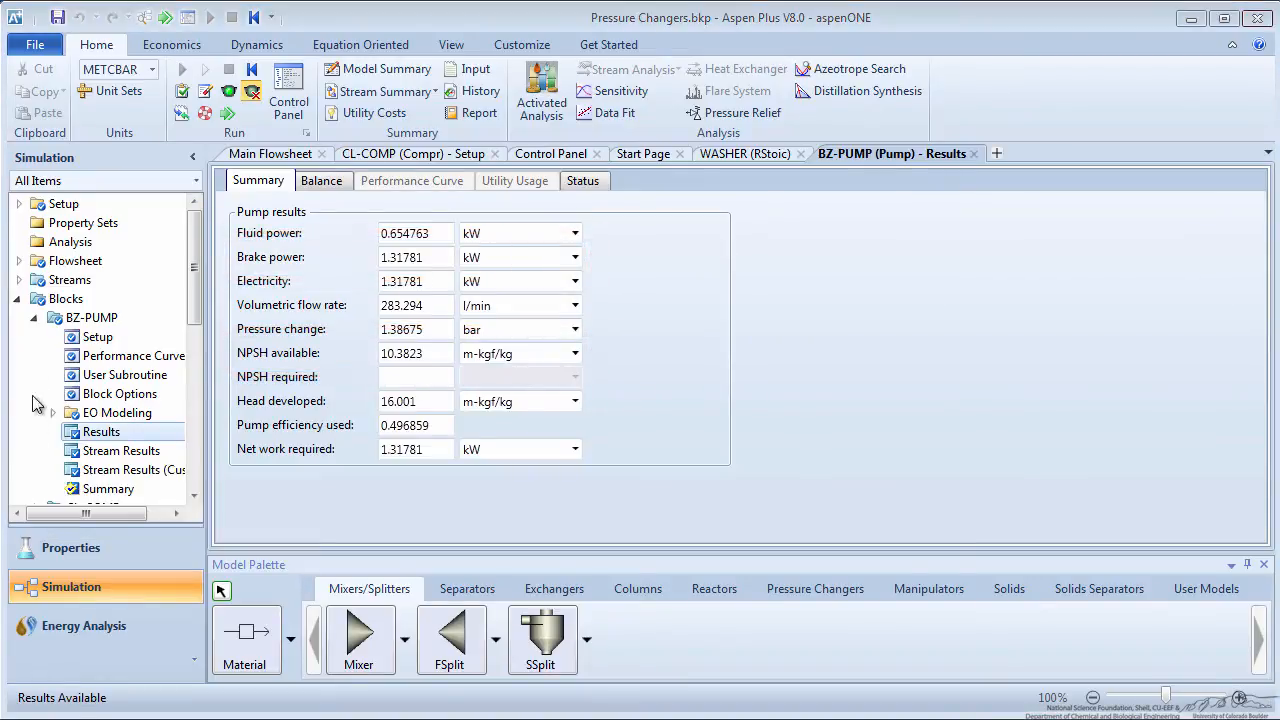
{"action": "left_click", "coordinate": [100, 468]}
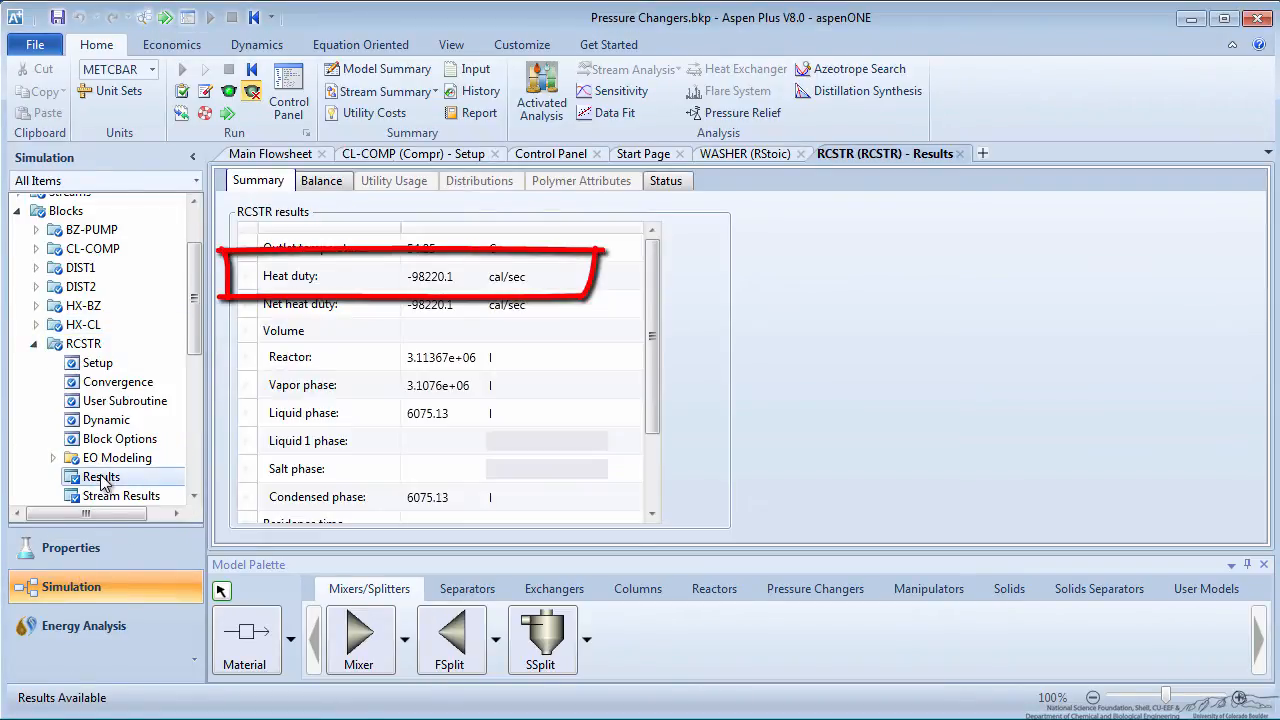
{"action": "left_click", "coordinate": [100, 476]}
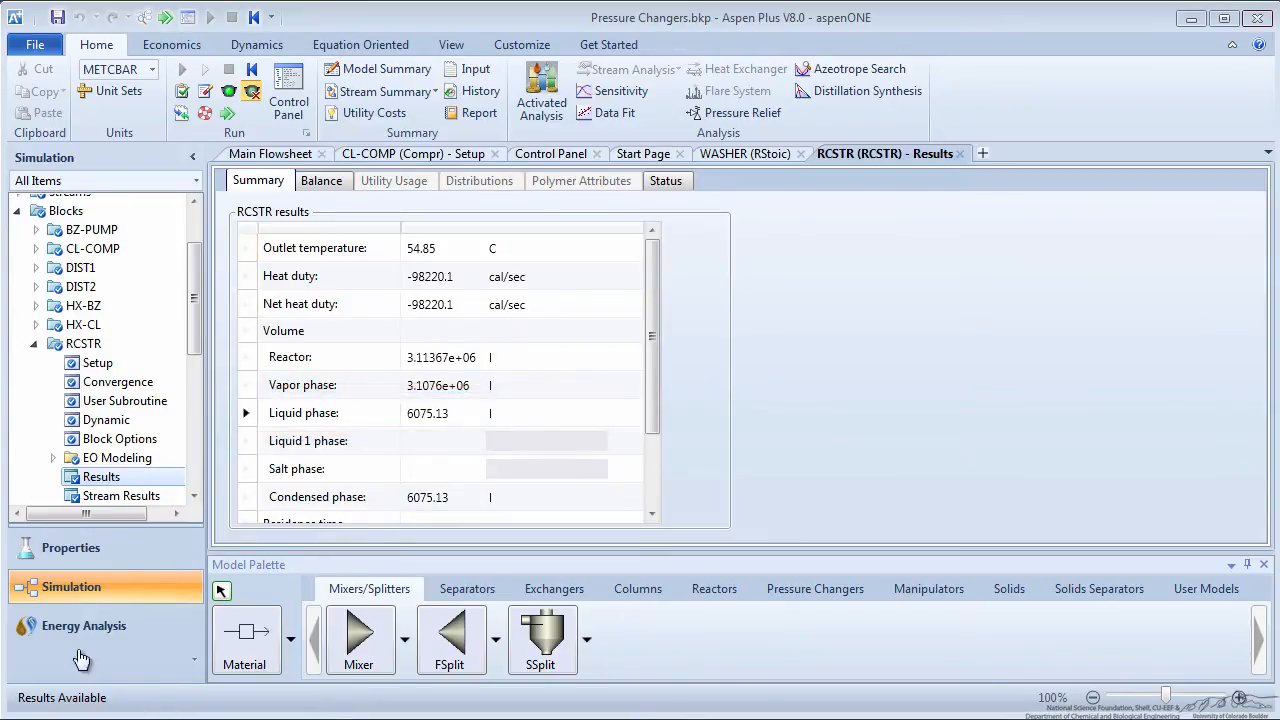
Review WASHER (13782.9 cal/sec) and DIST2 column results, then return to the stream summary.
{"action": "left_click", "coordinate": [100, 476]}
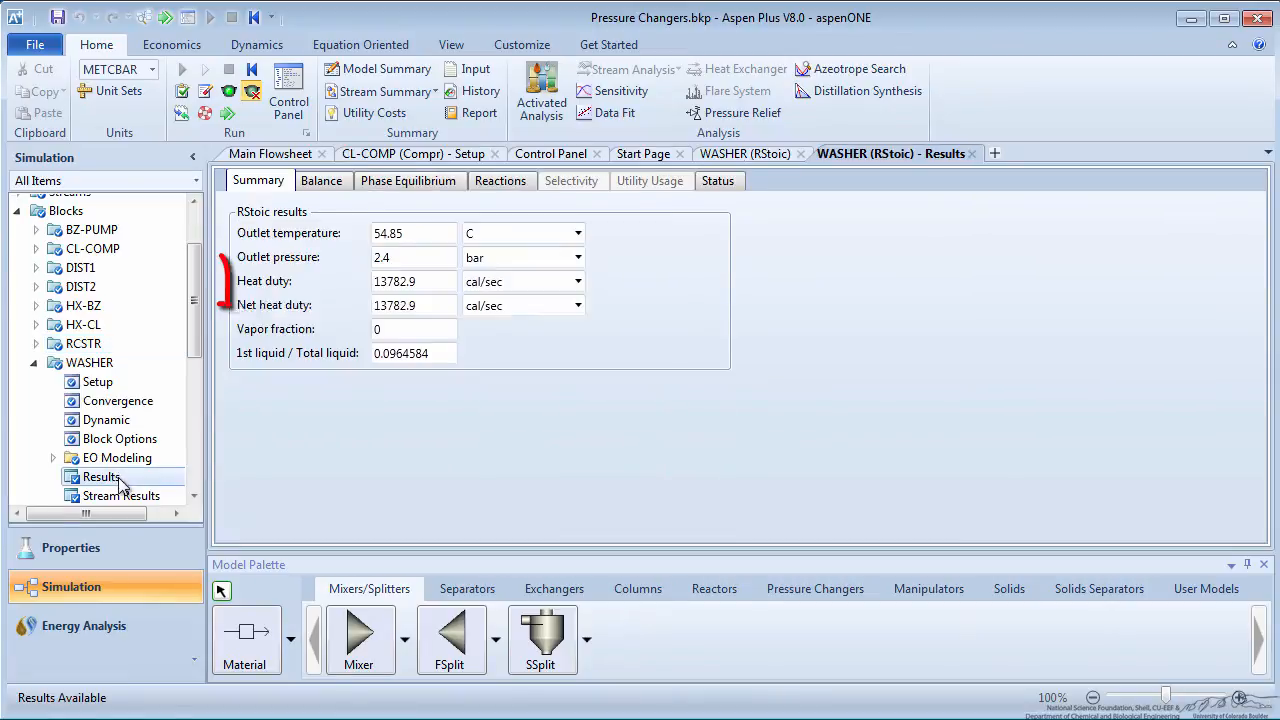
{"action": "left_click", "coordinate": [36, 362]}
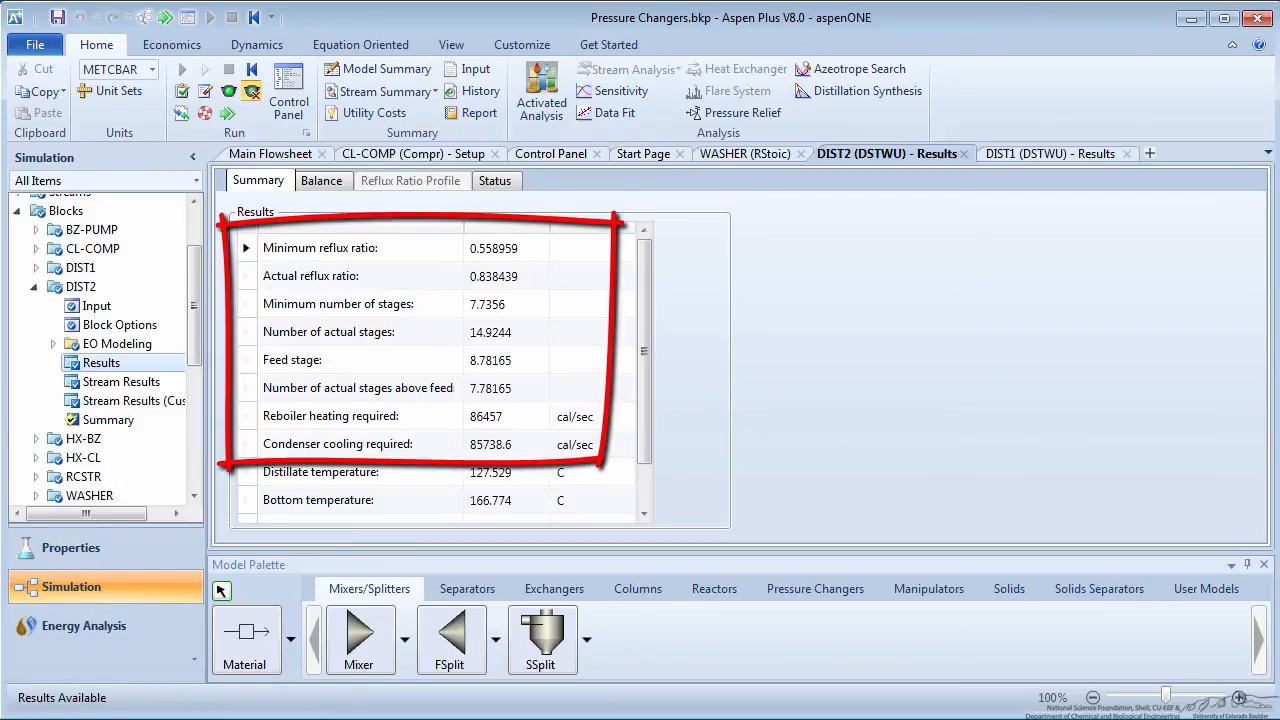
{"action": "left_click", "coordinate": [378, 92]}
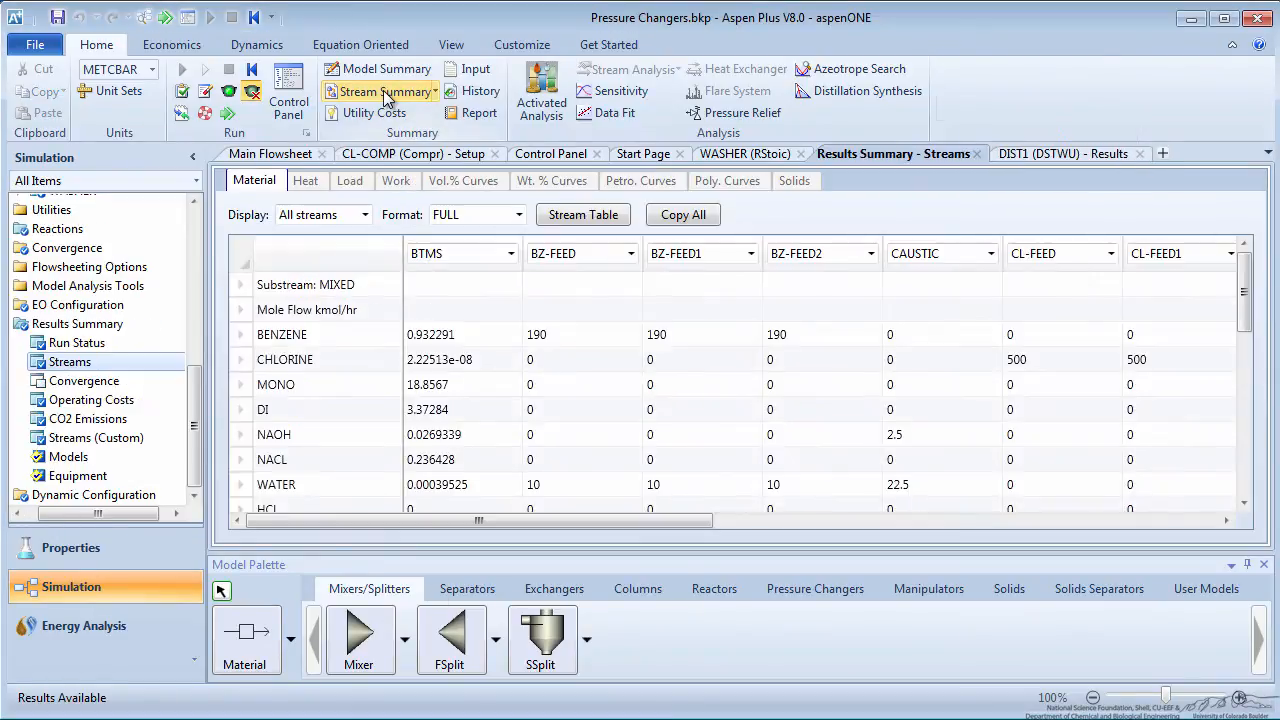
Place the stream summary table on the main flowsheet and return to the Home ribbon.
{"action": "left_click", "coordinate": [270, 152]}
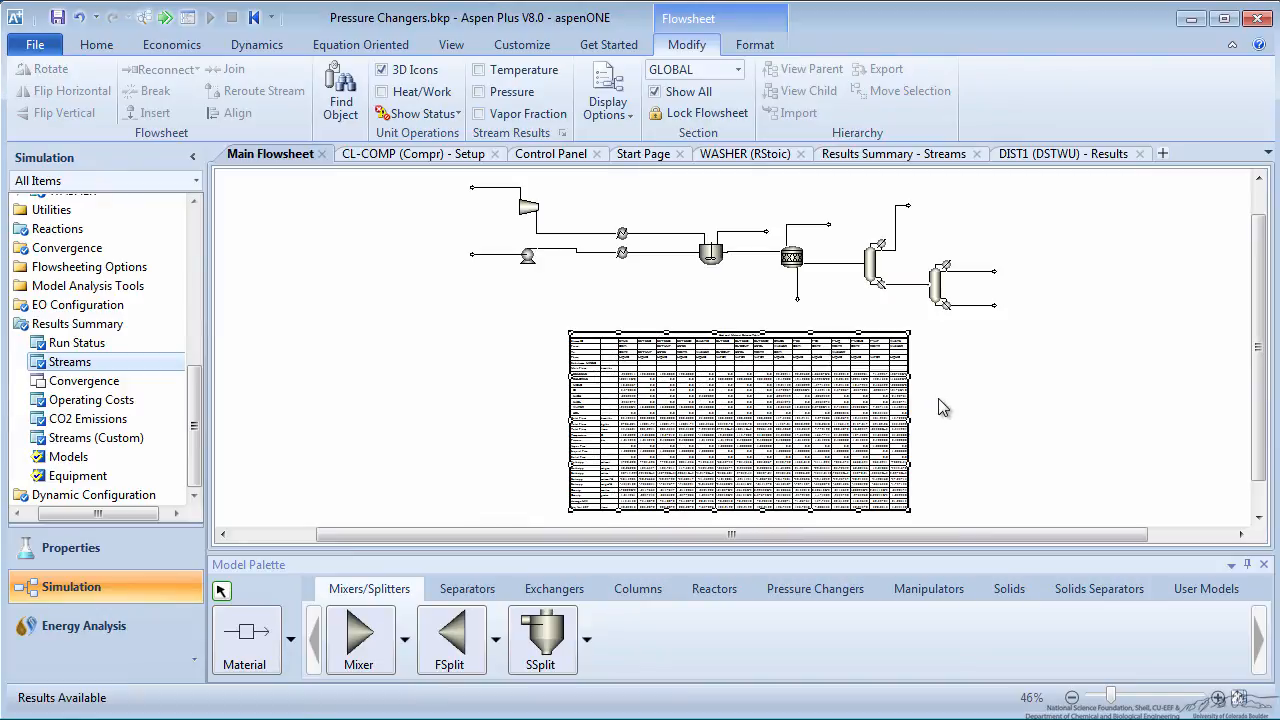
{"action": "left_click", "coordinate": [96, 44]}
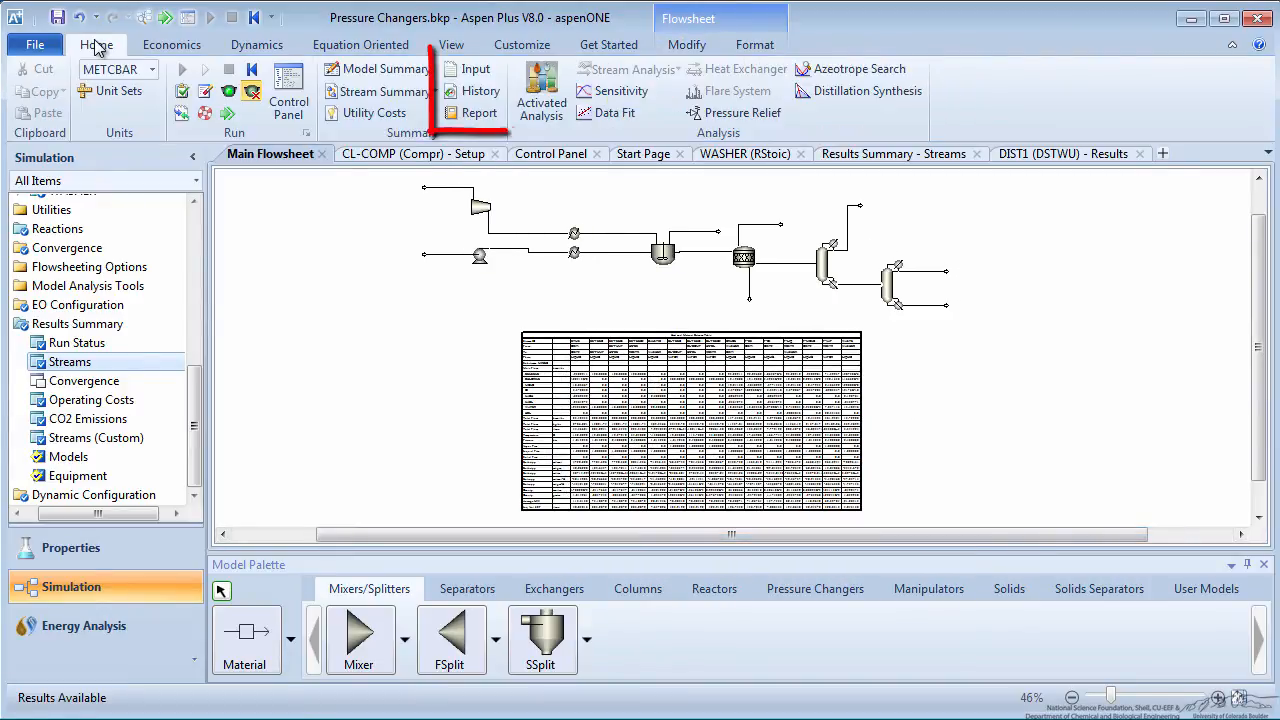
{"action": "left_click", "coordinate": [96, 44]}
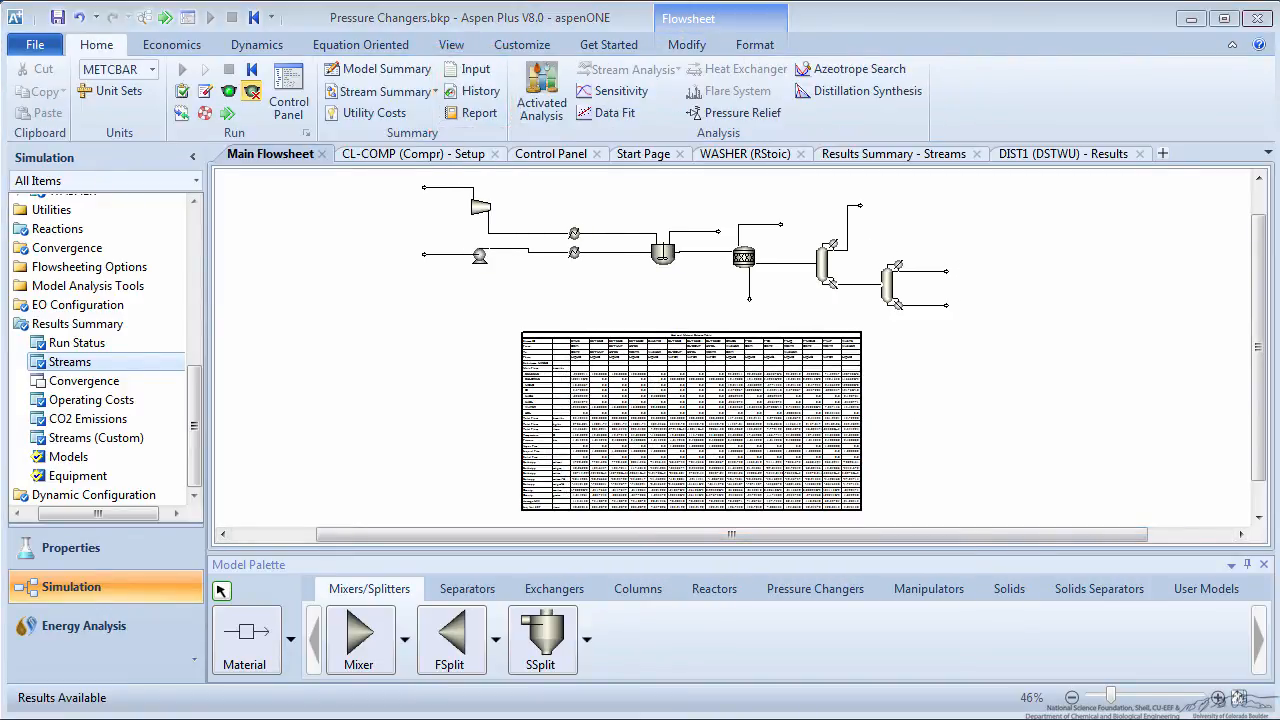